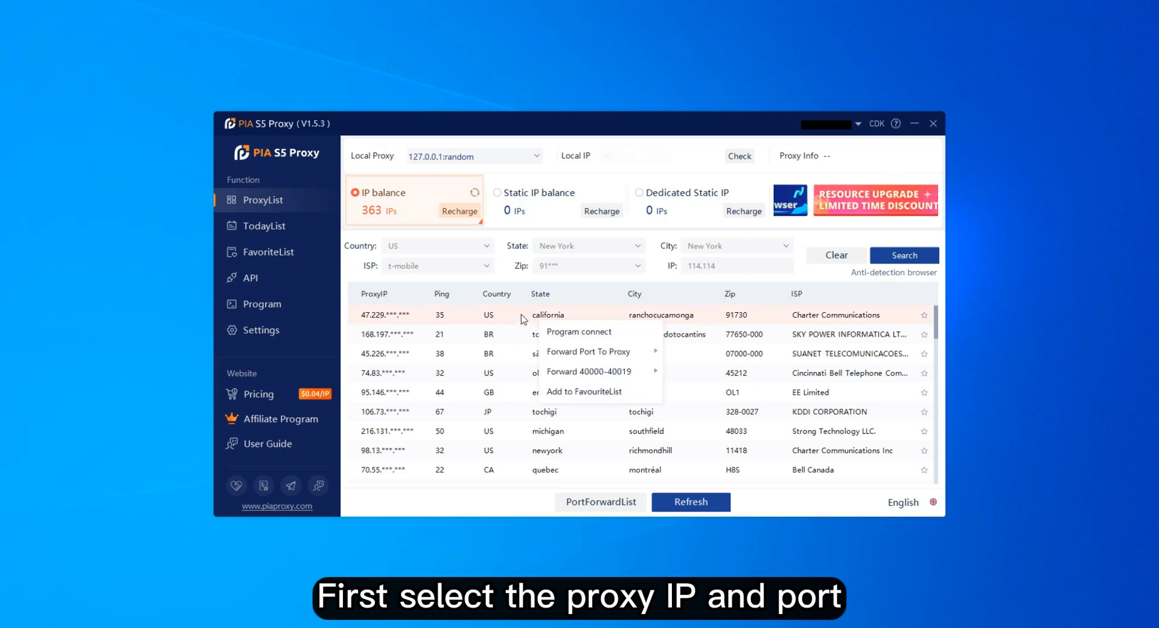
left_click(579, 331)
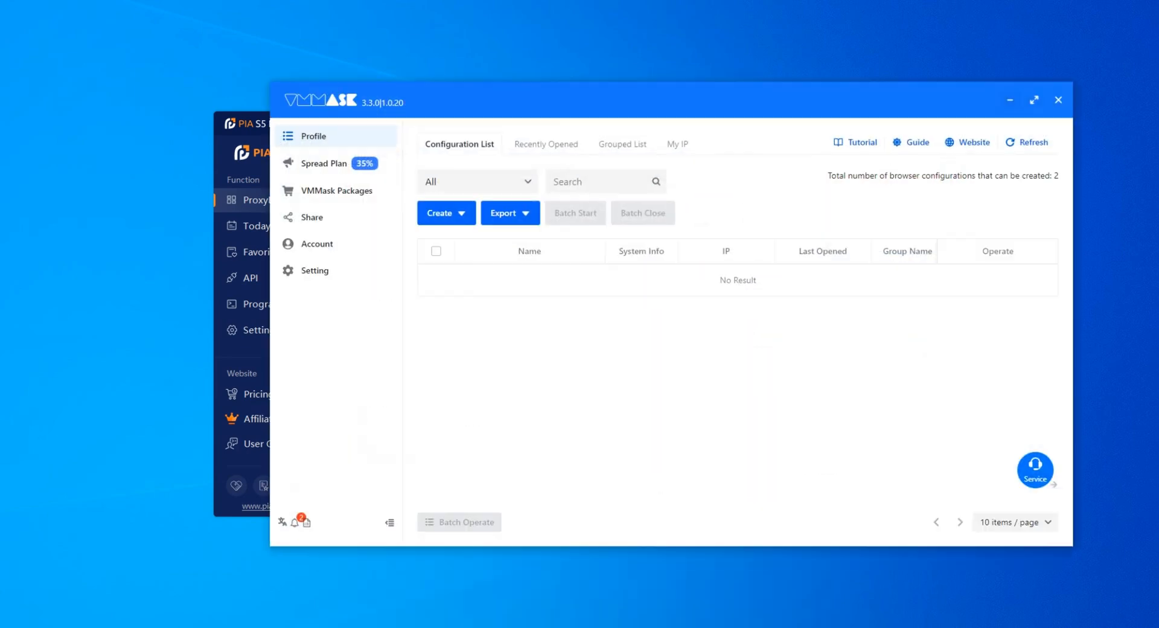
left_click(441, 213)
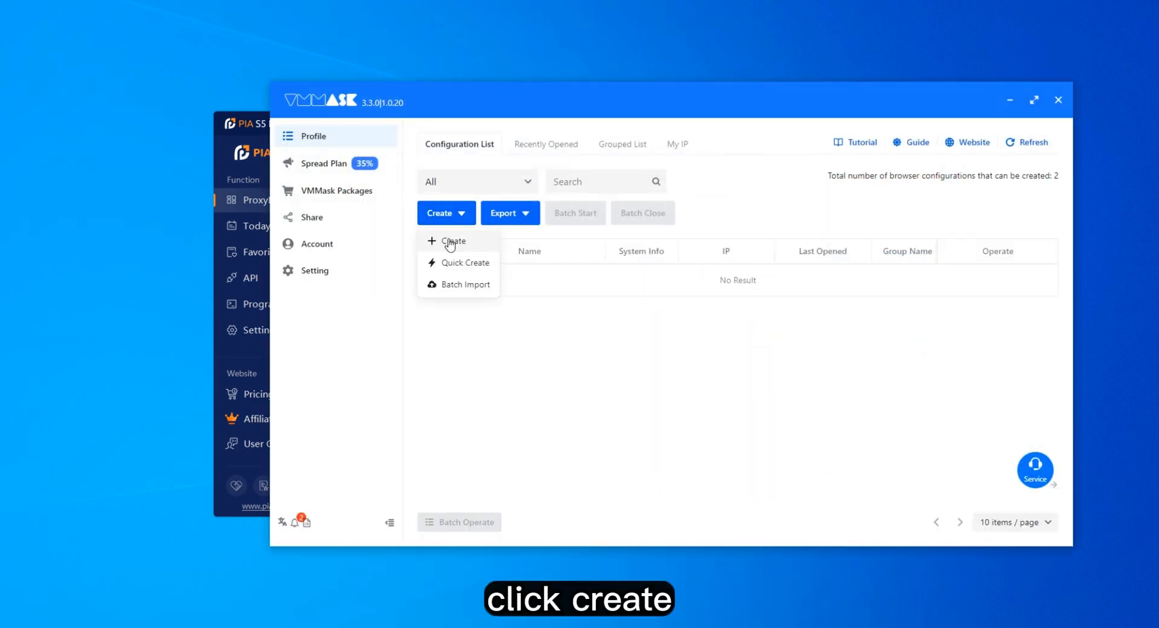
left_click(452, 242)
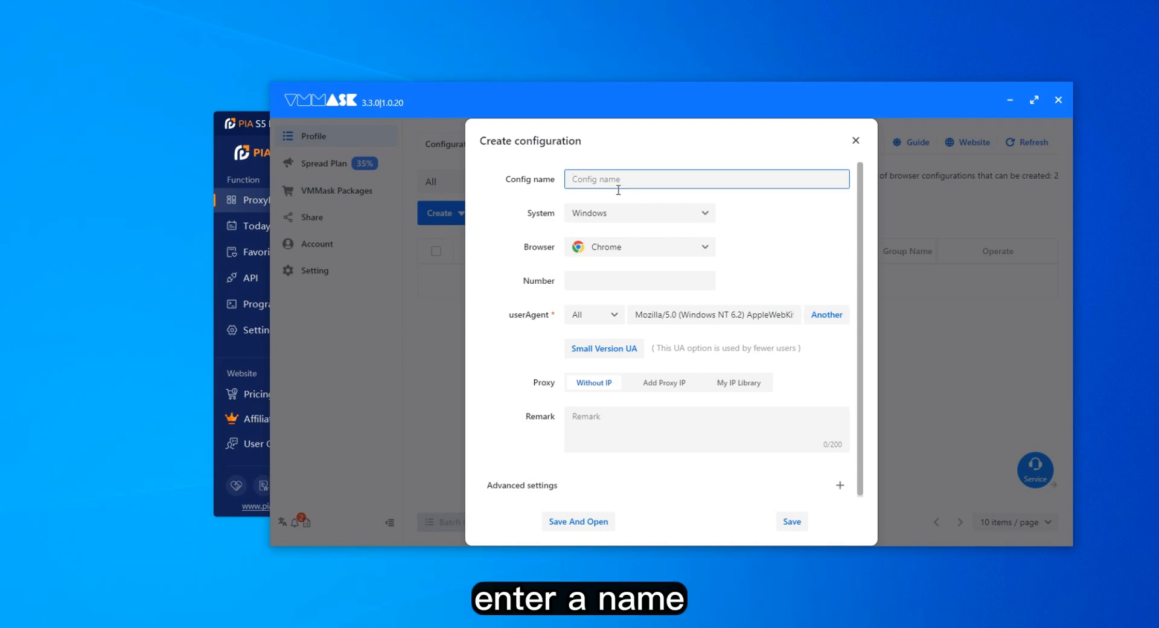
type("pia 1")
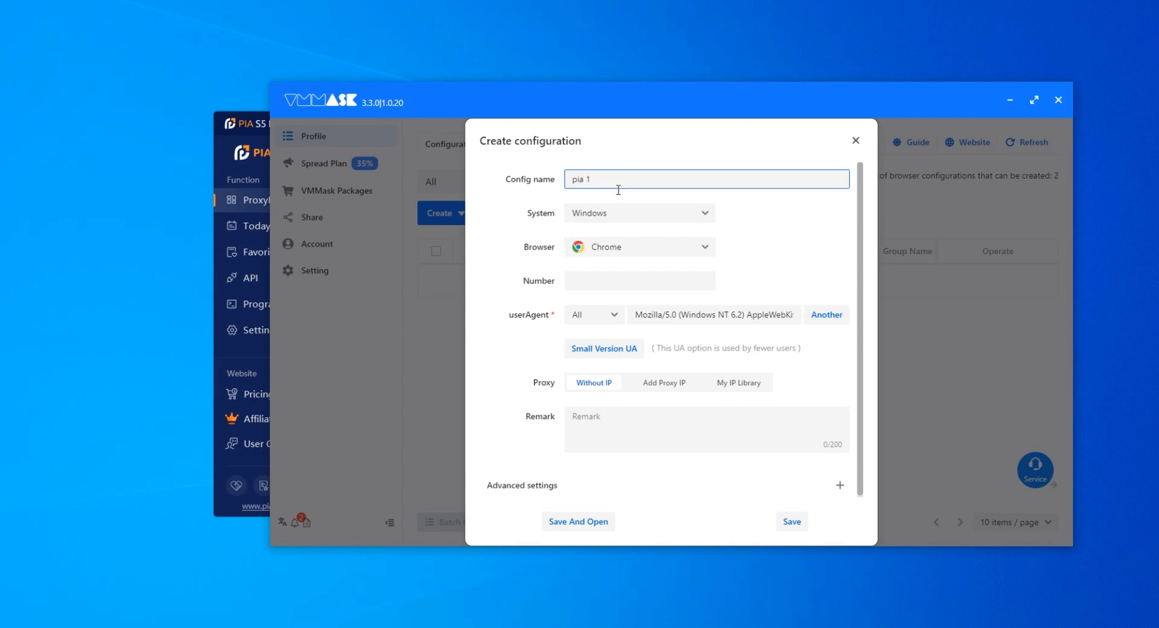
left_click(663, 383)
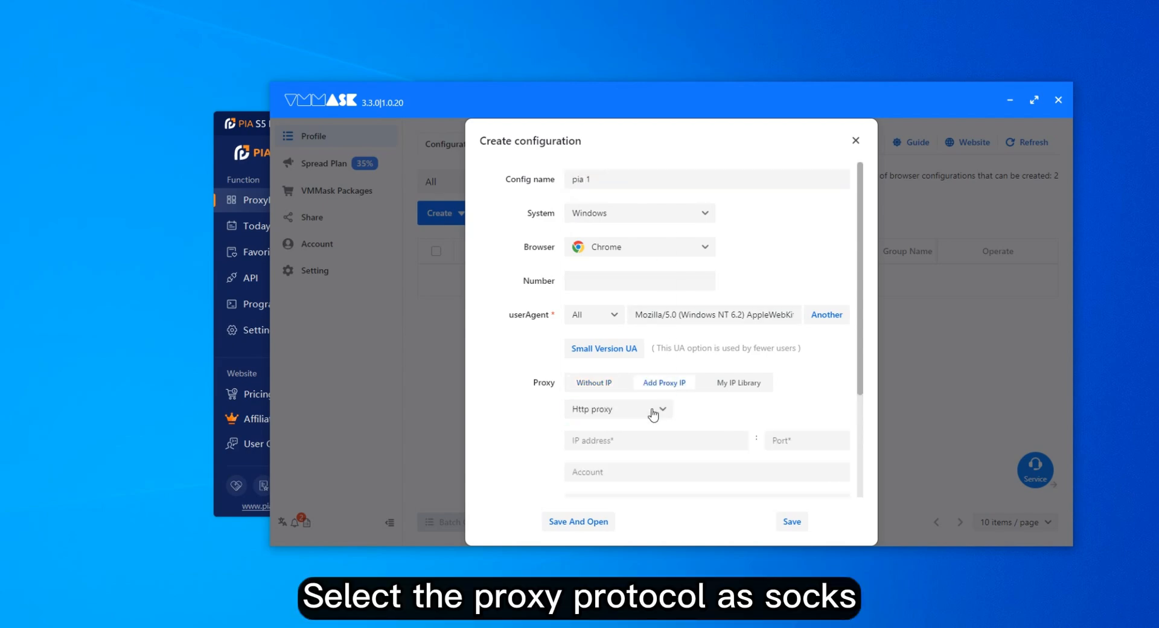
Enter SOCKS5 proxy 127.0.0.1 port 40001, verify the connection and save pia 1
left_click(617, 409)
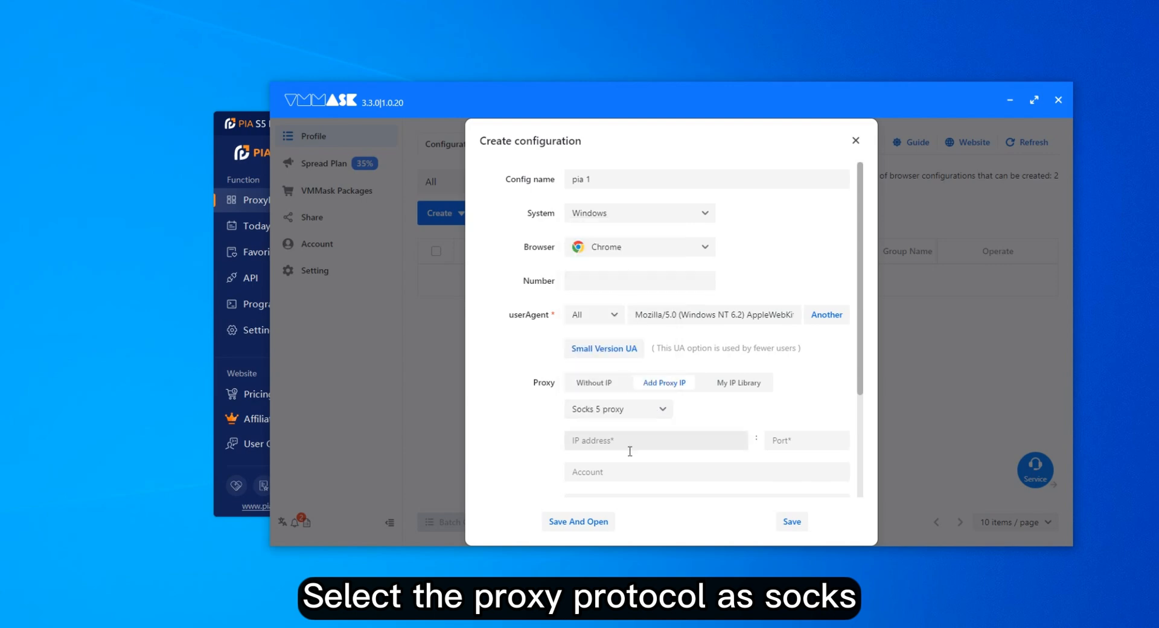
type("127.0.0.1:0001")
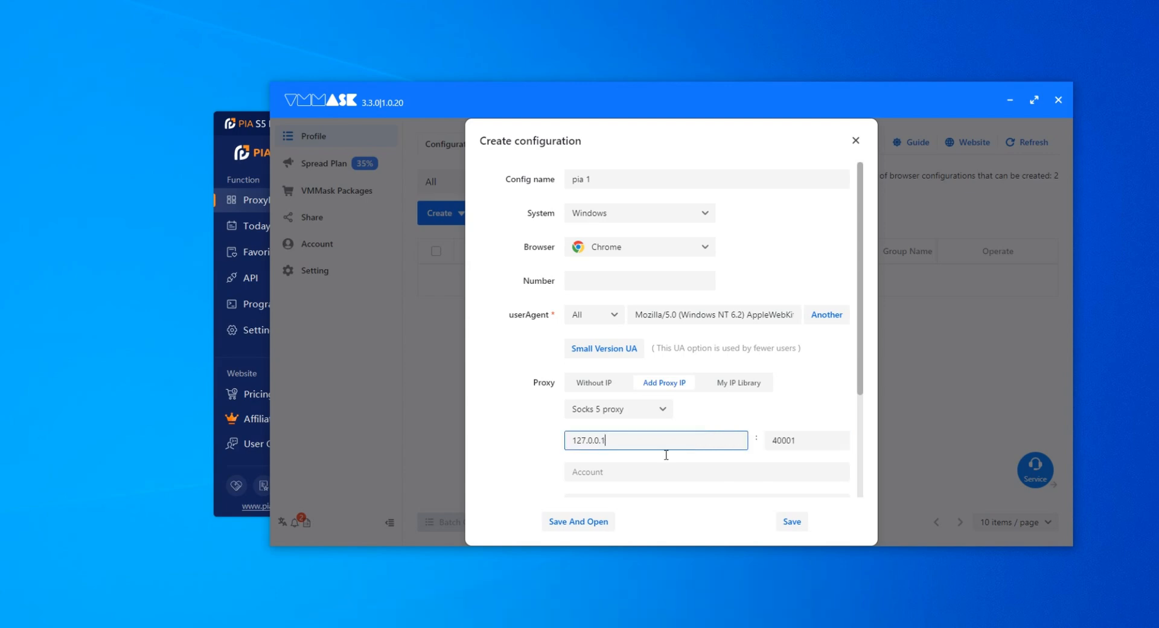
scroll("down", 3)
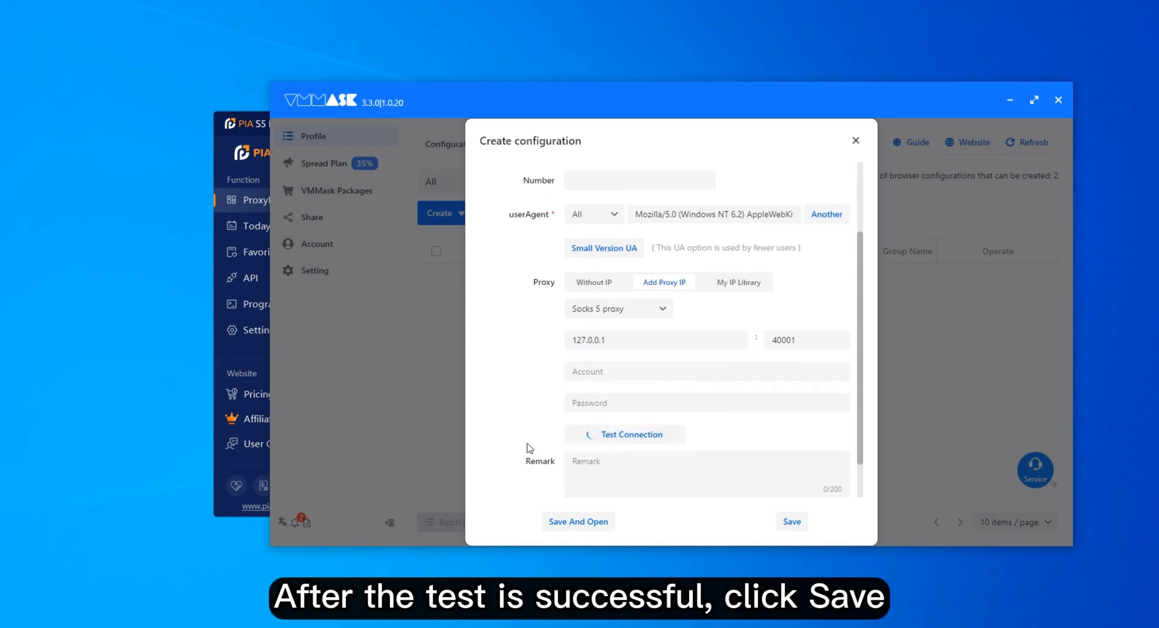
left_click(624, 435)
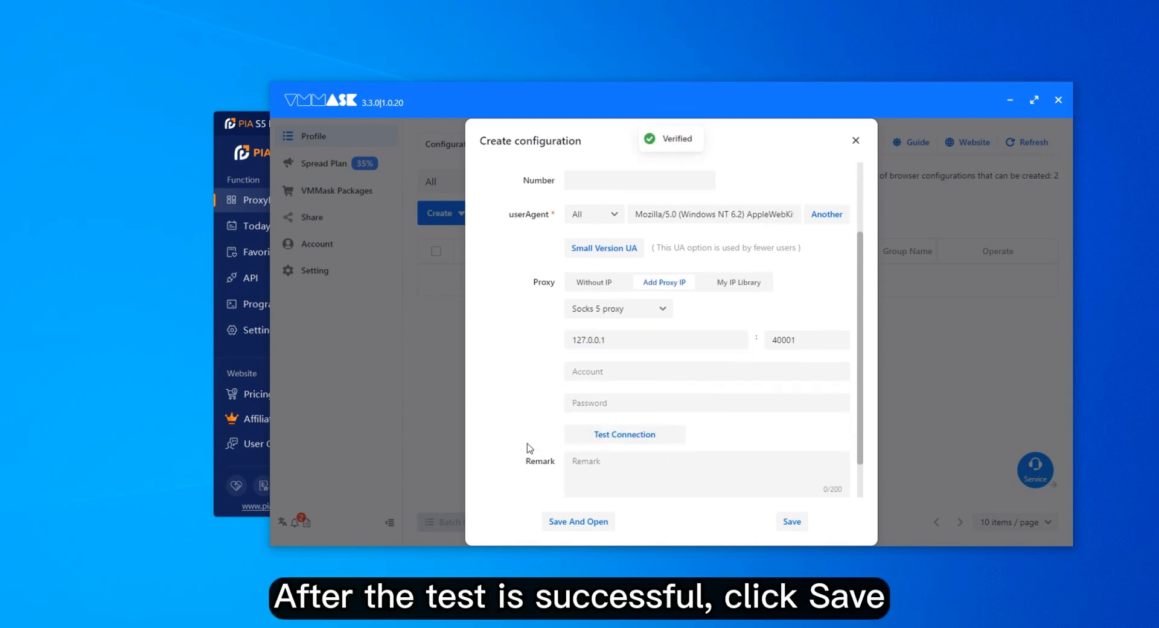
left_click(790, 521)
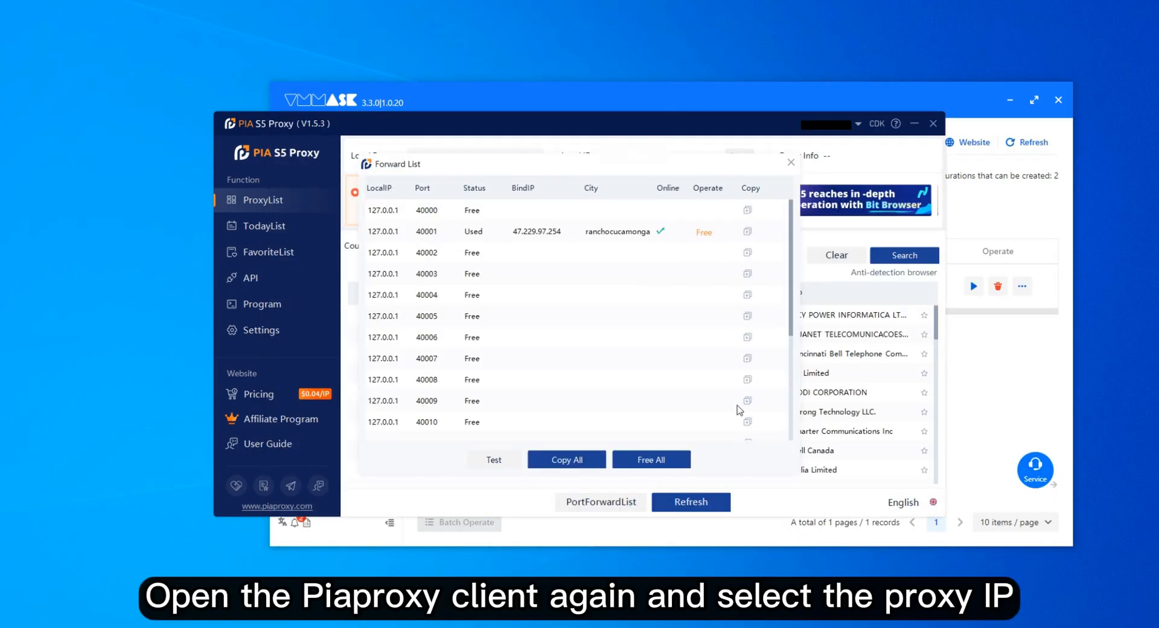
Close the Forward List to return to the PIA S5 proxy IP list
left_click(789, 162)
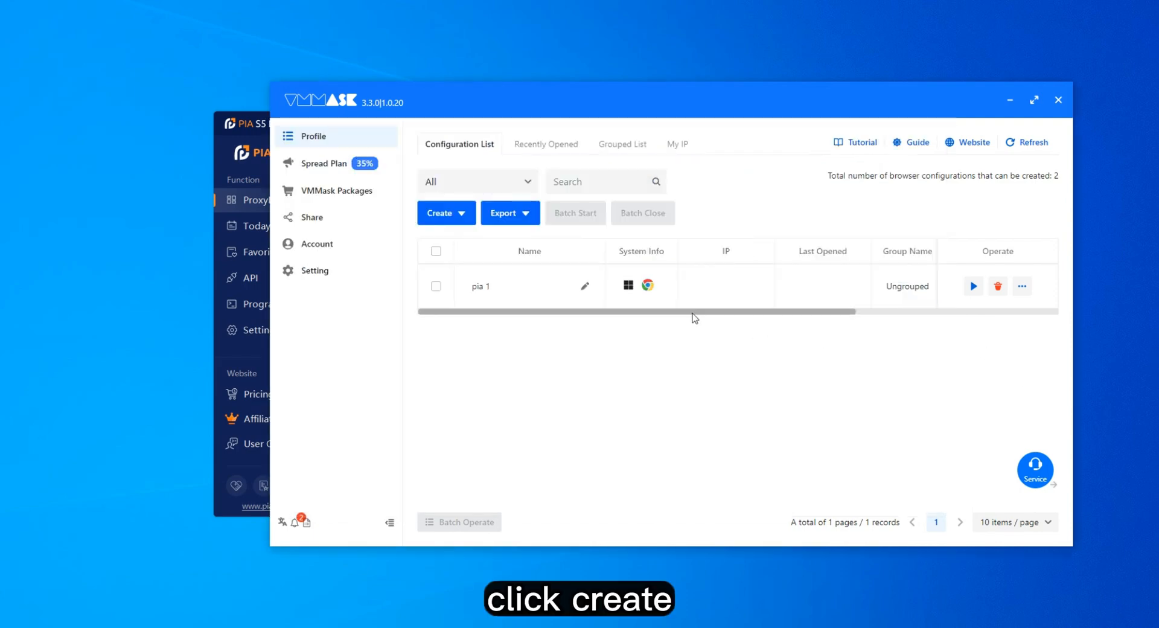
Start creating a second browser profile named 'pia 2'
left_click(441, 212)
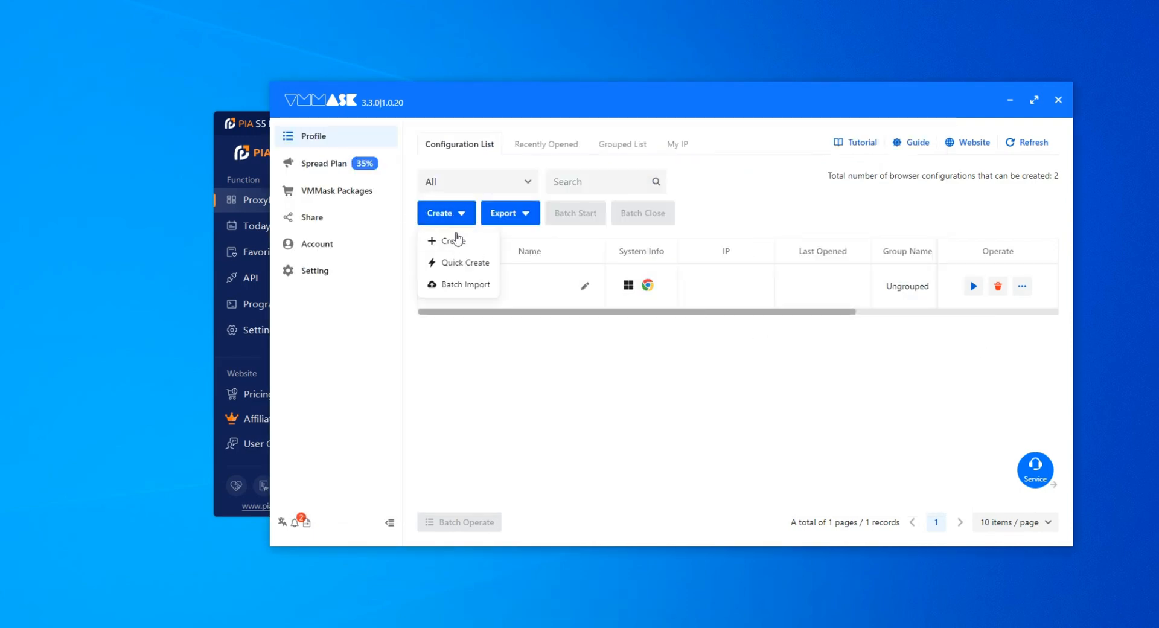
left_click(452, 239)
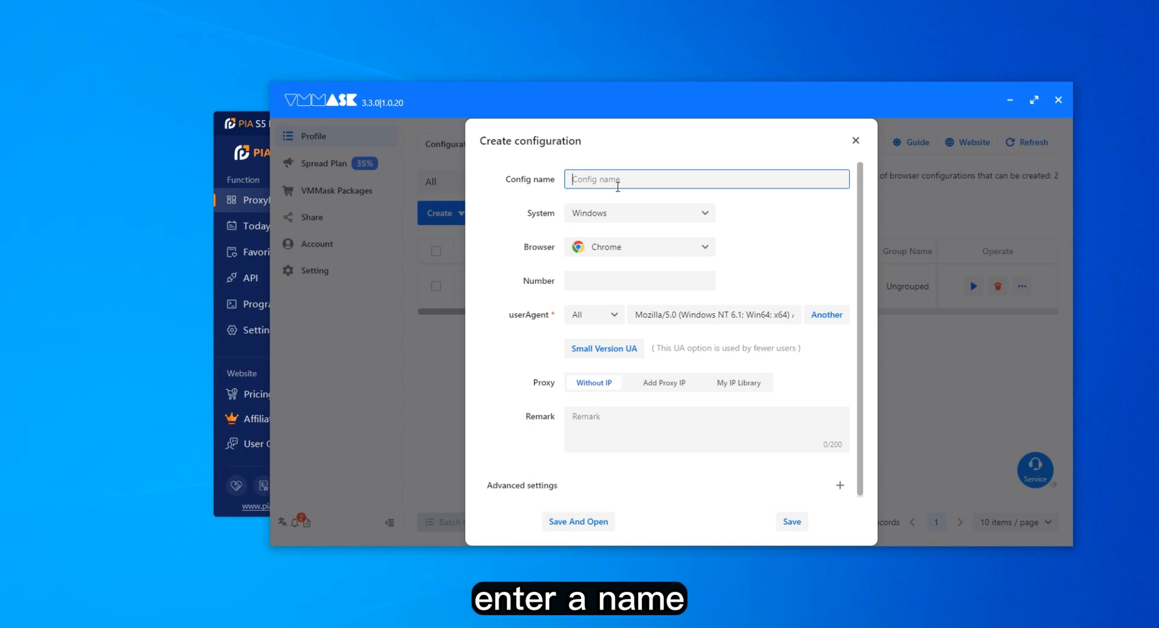
type("pia 2")
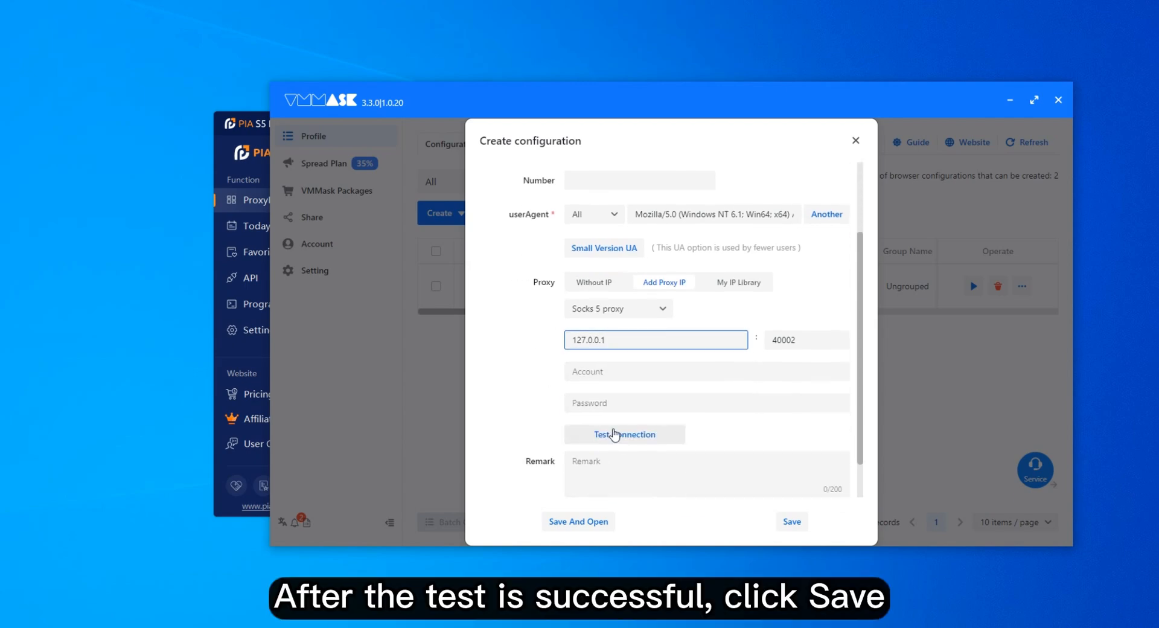
Verify the SOCKS5 proxy 127.0.0.1 port 40002 and save pia 2
left_click(624, 435)
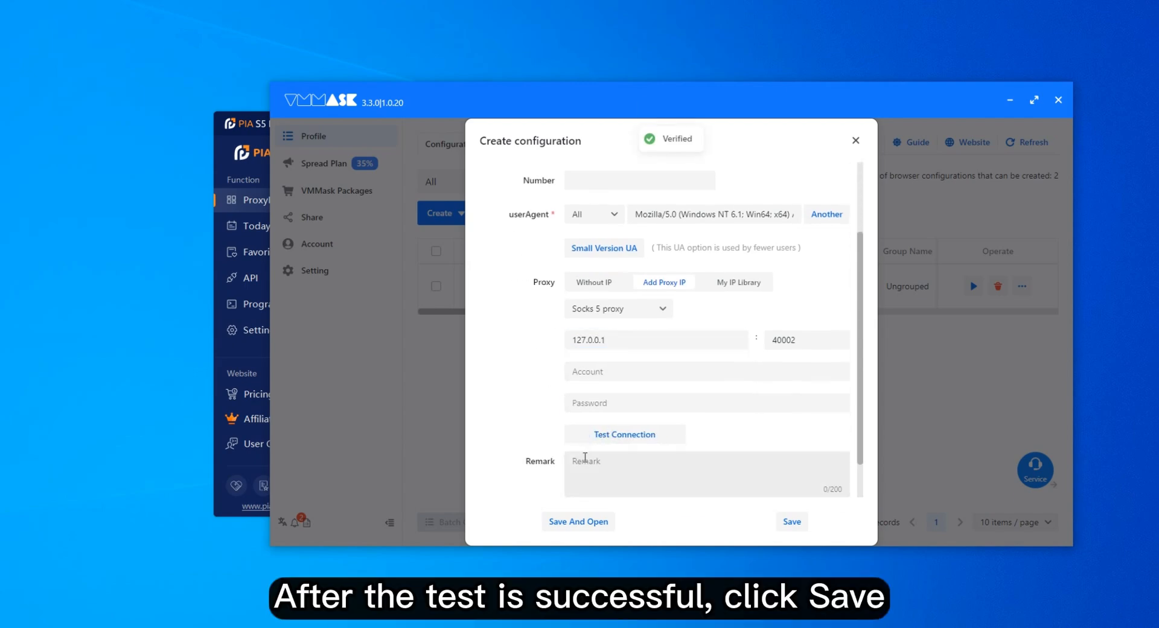
left_click(790, 521)
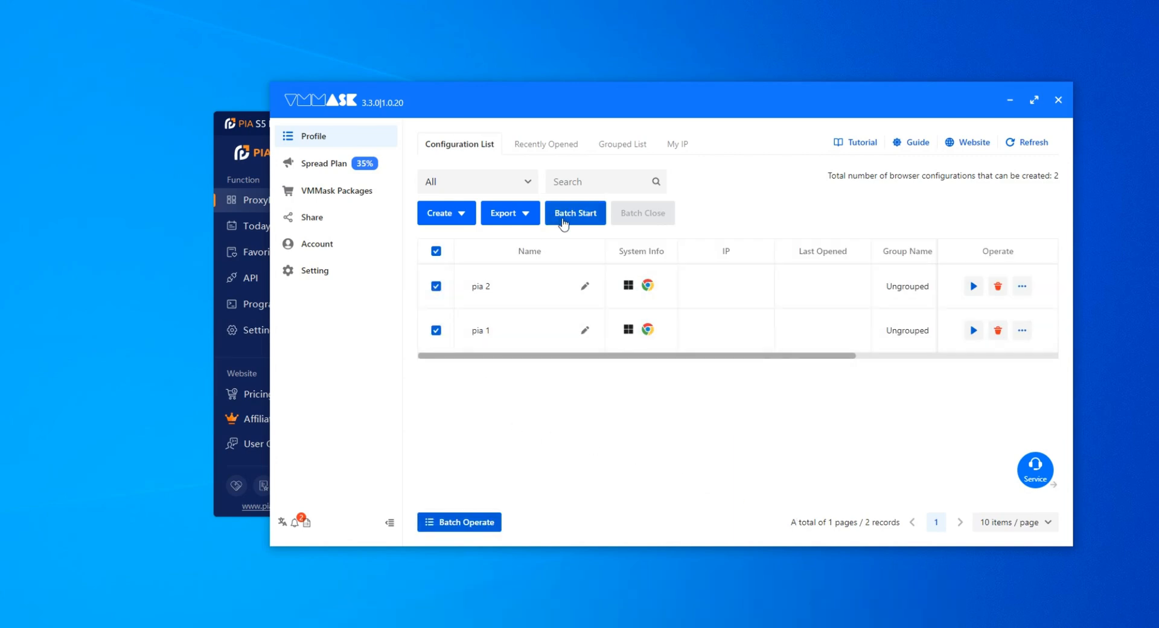
Batch-start the selected pia 1 and pia 2 profiles together
left_click(574, 213)
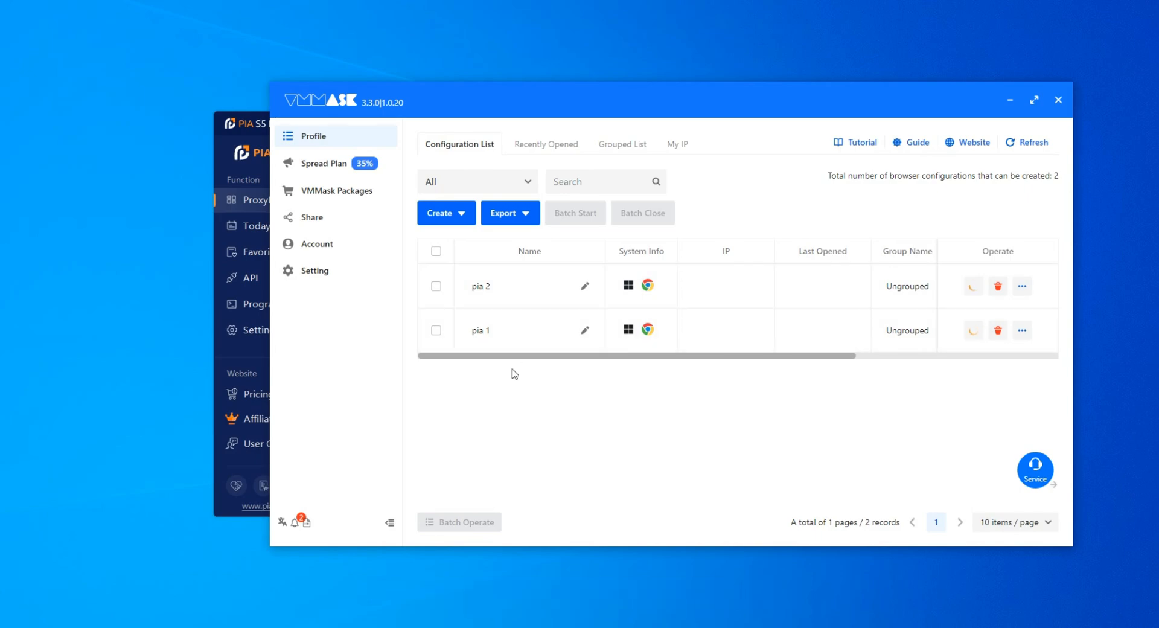